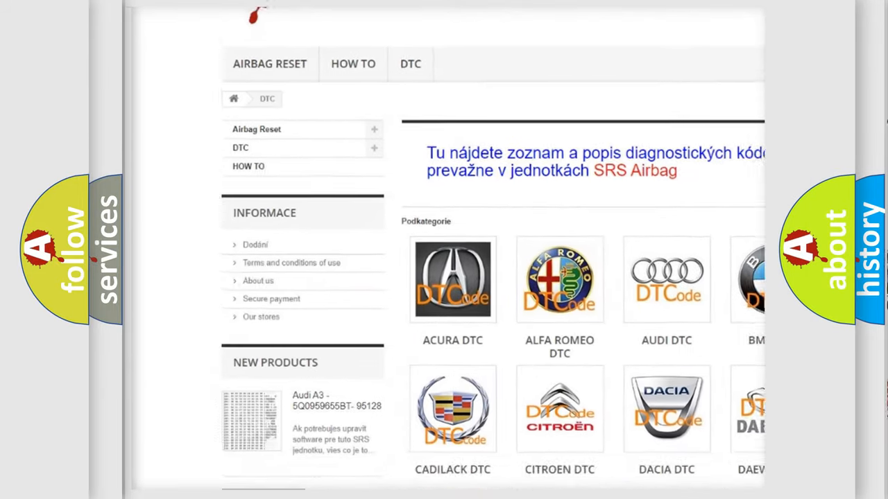
scroll(down, 3)
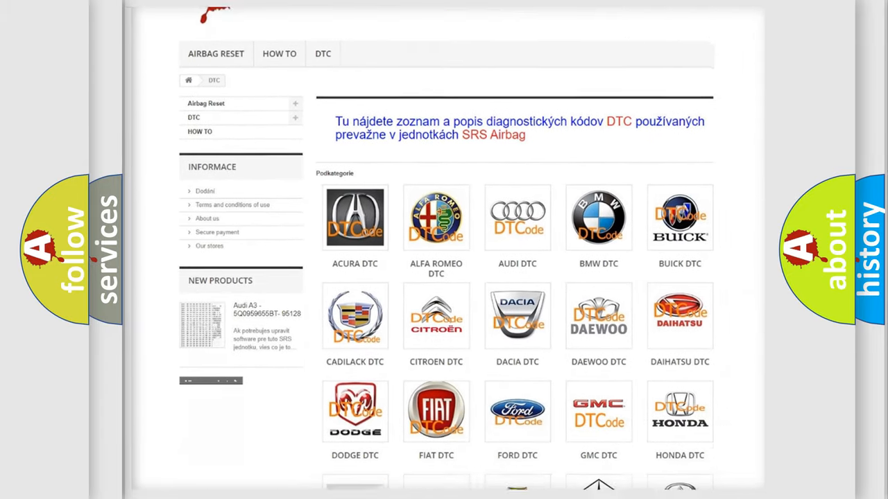
scroll(down, 3)
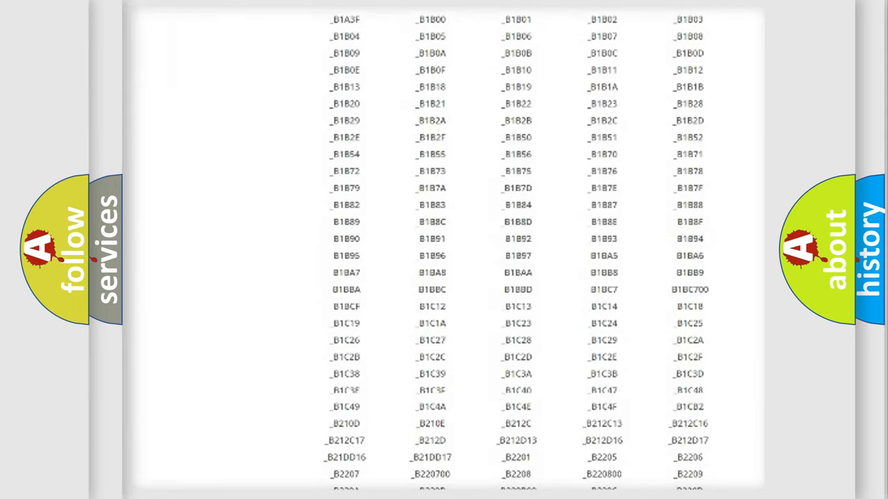
scroll(down, 3)
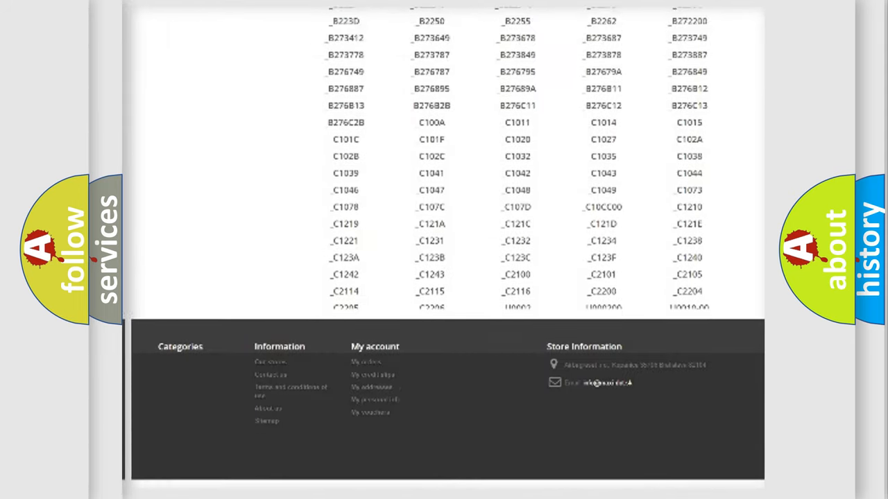
scroll(up, 3)
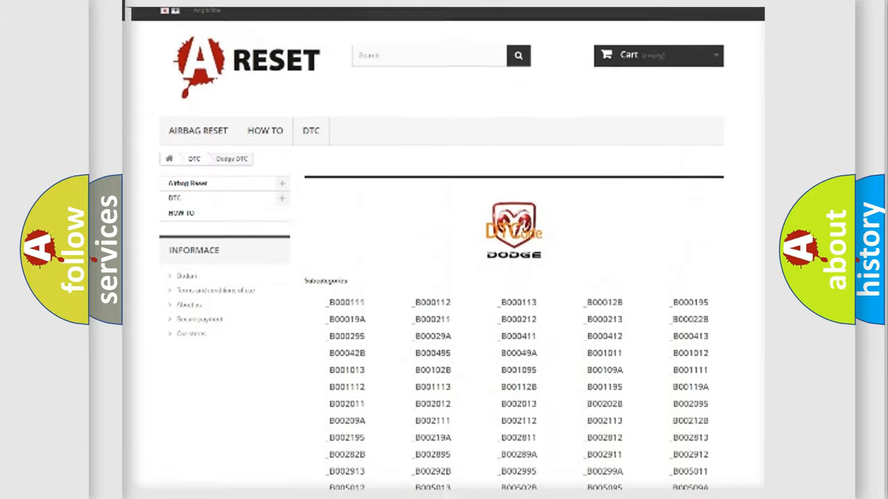
scroll(up, 3)
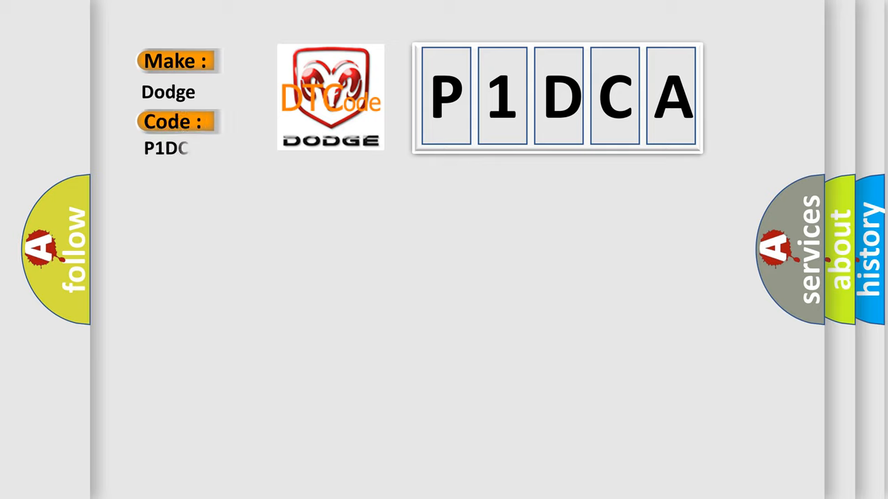
text(A)
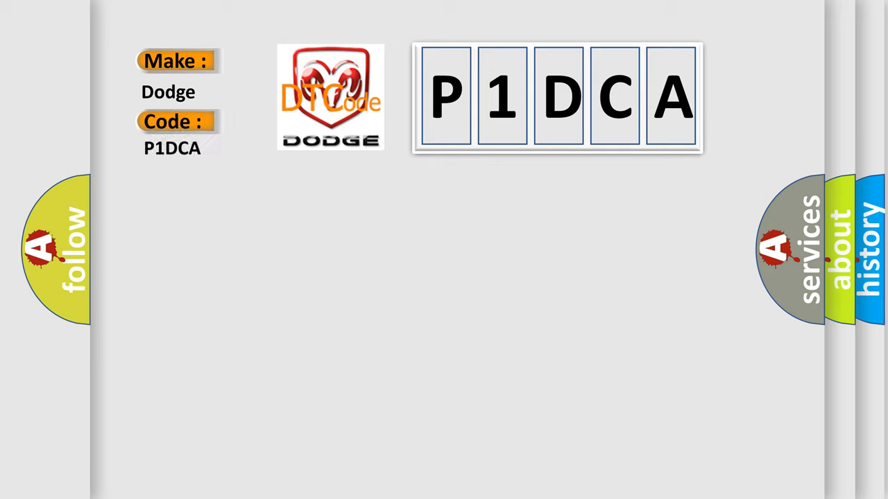